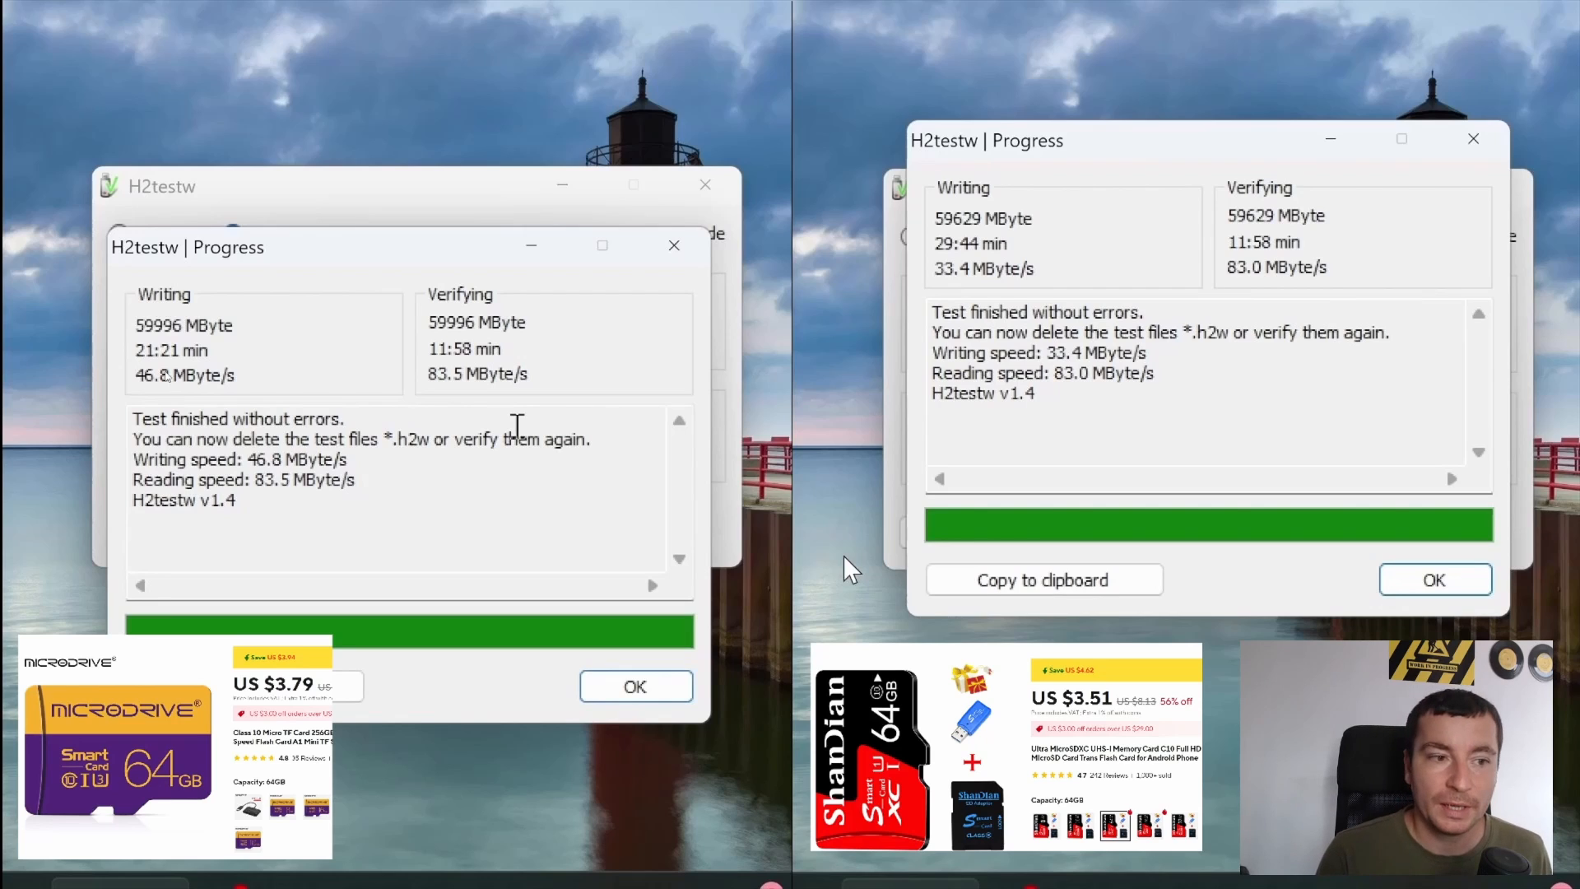
{"action": "mouse_move", "coordinate": [166, 375]}
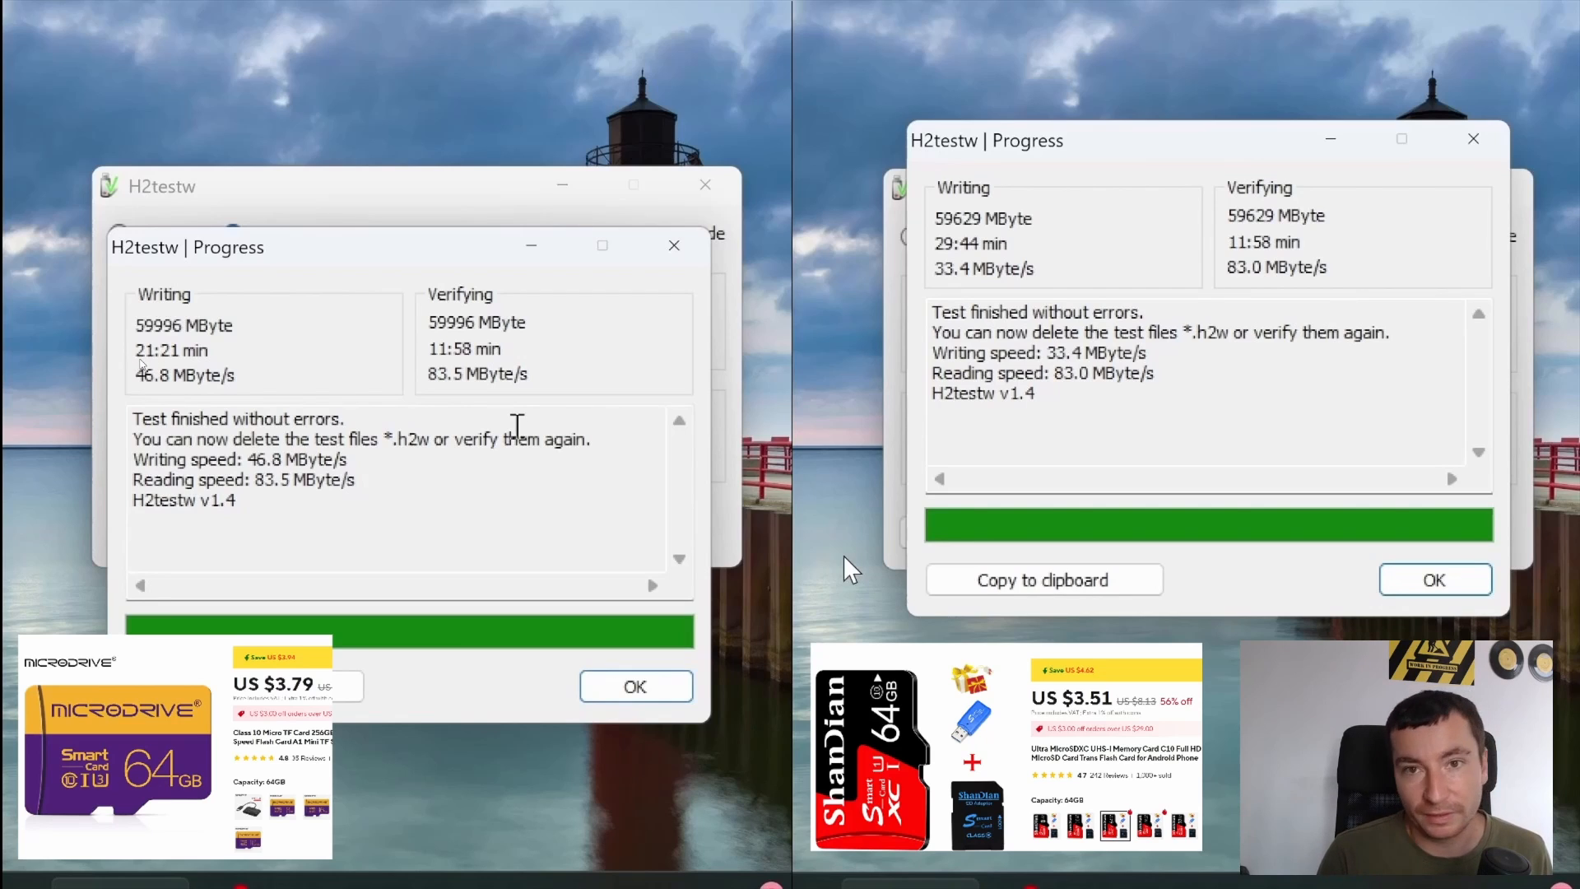